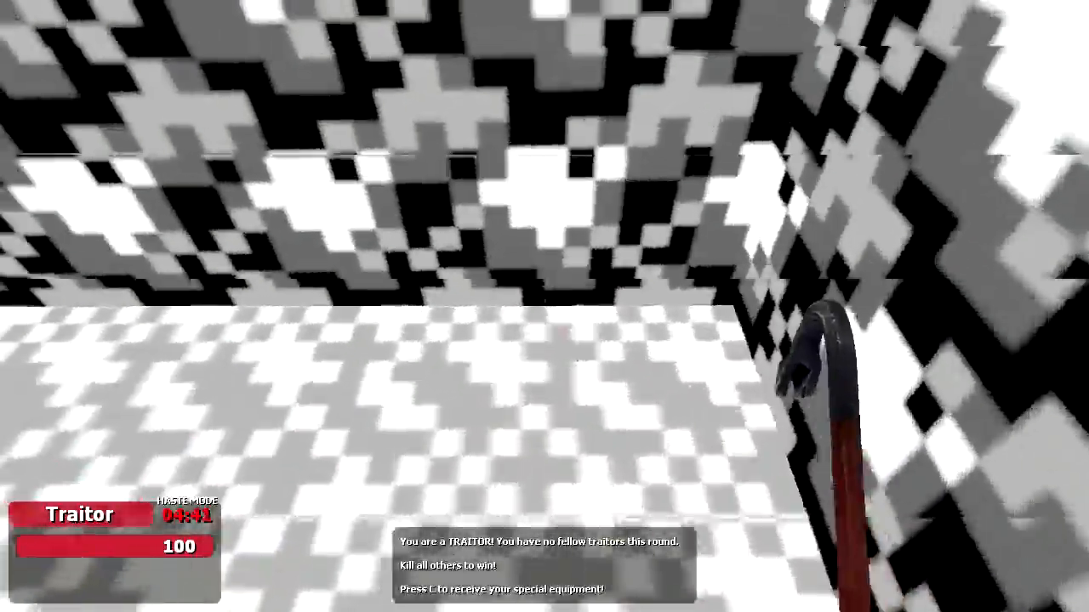
{"action": "mouse_move", "coordinate": [544, 306]}
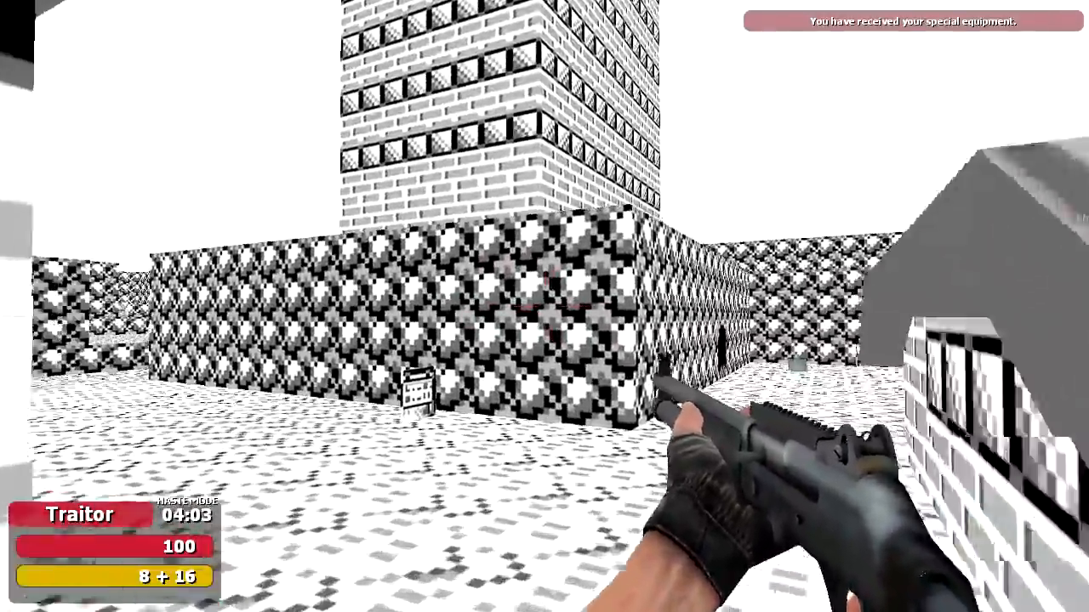
{"action": "mouse_move", "coordinate": [544, 306]}
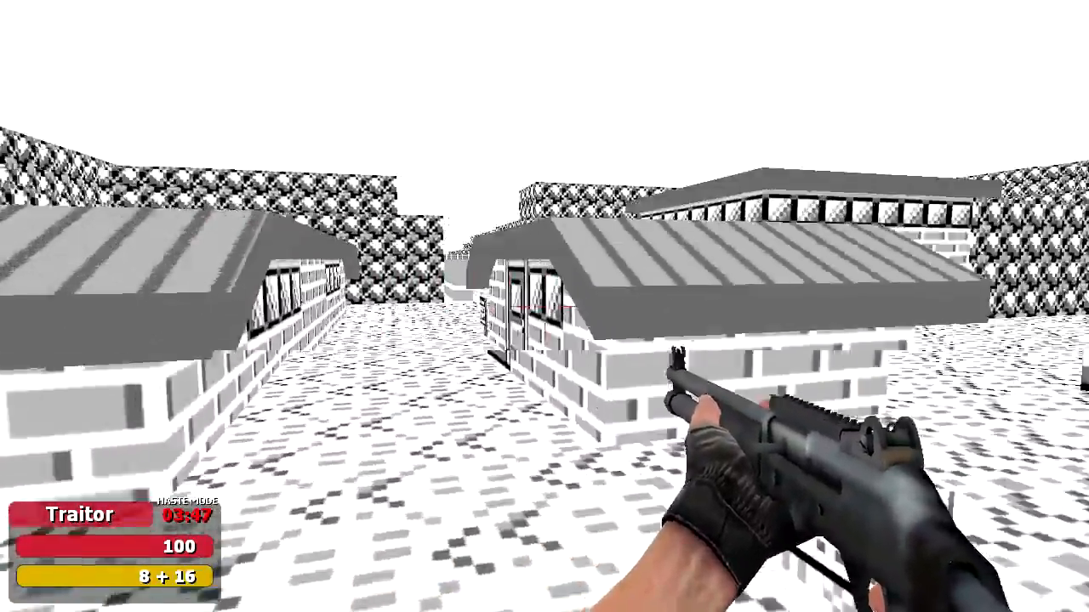
{"action": "mouse_move", "coordinate": [545, 306]}
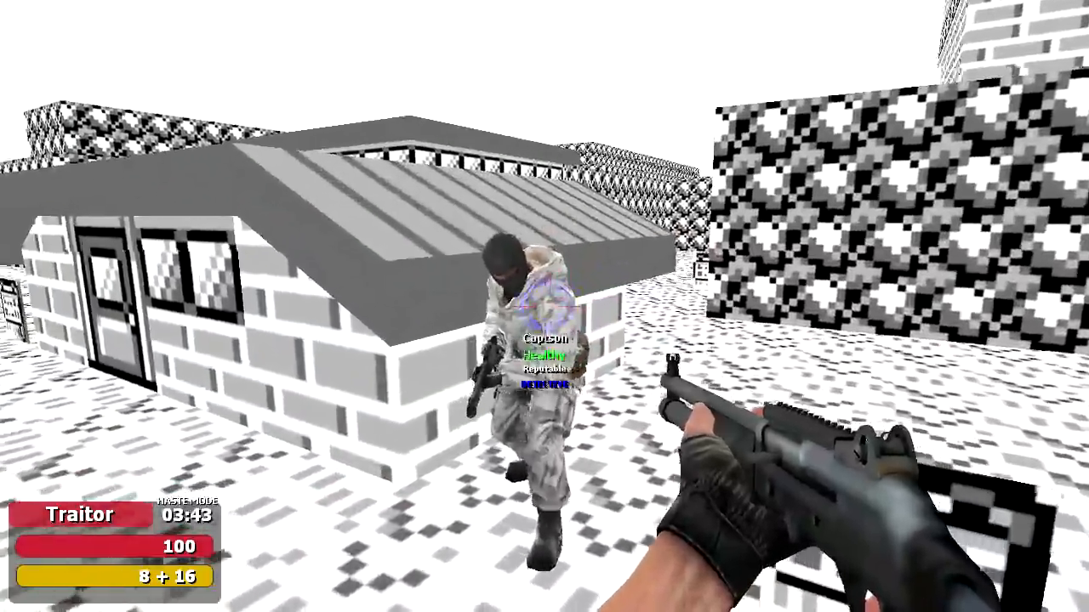
Step: Fight through the traitor round with the shotgun until the innocent win
{"action": "left_click", "coordinate": [545, 306]}
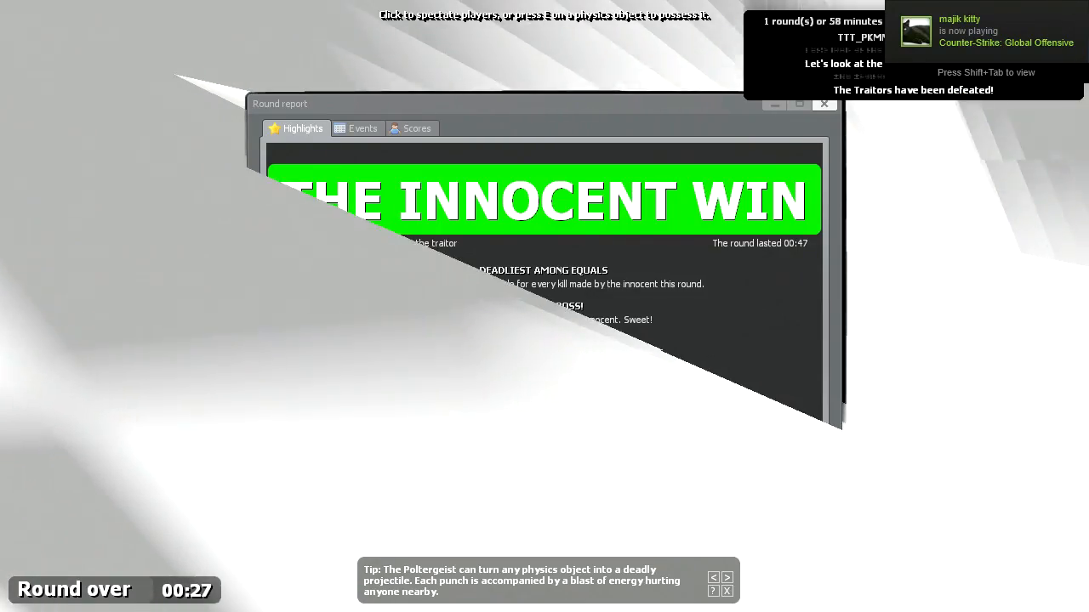
Step: Dismiss the round report and wait through the Preparing countdown for the next round
{"action": "left_click", "coordinate": [824, 103]}
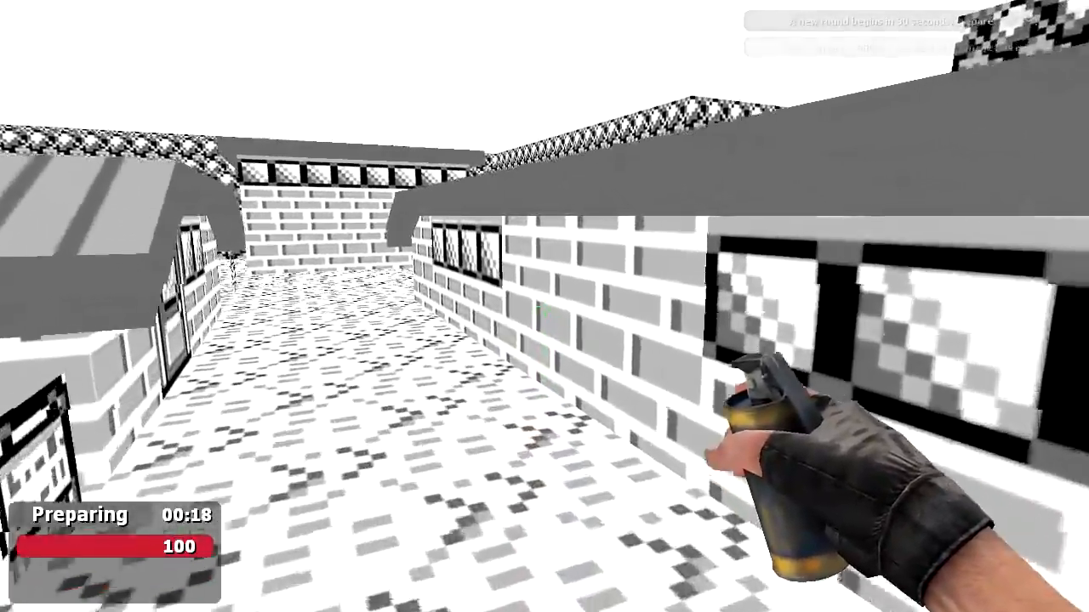
{"action": "mouse_move", "coordinate": [544, 306]}
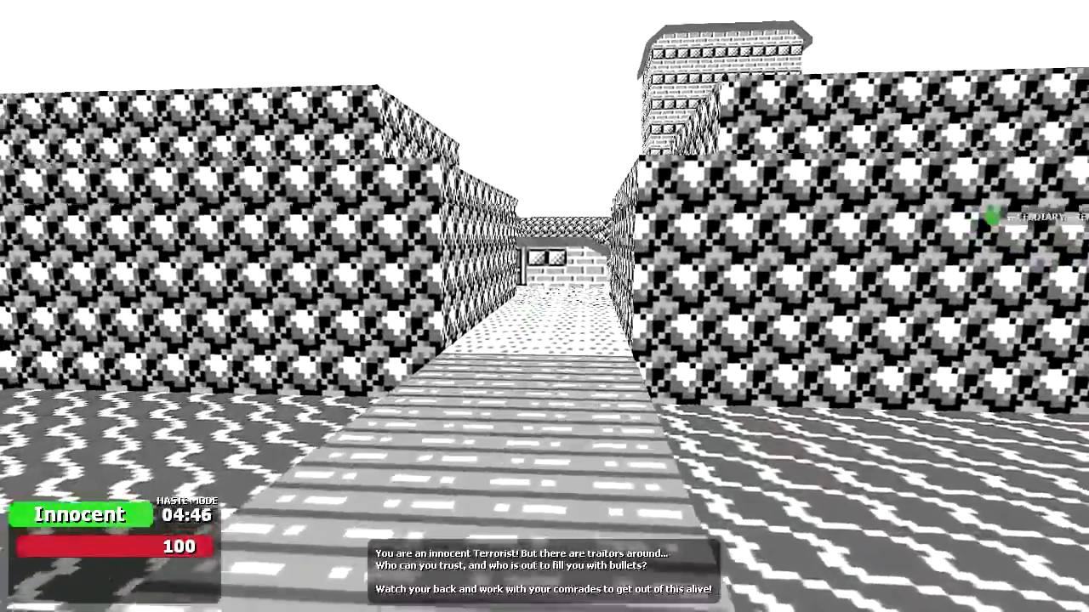
Step: Explore as Innocent, die, and spectate until the round report shows THE INNOCENT WIN
{"action": "key", "text": "w"}
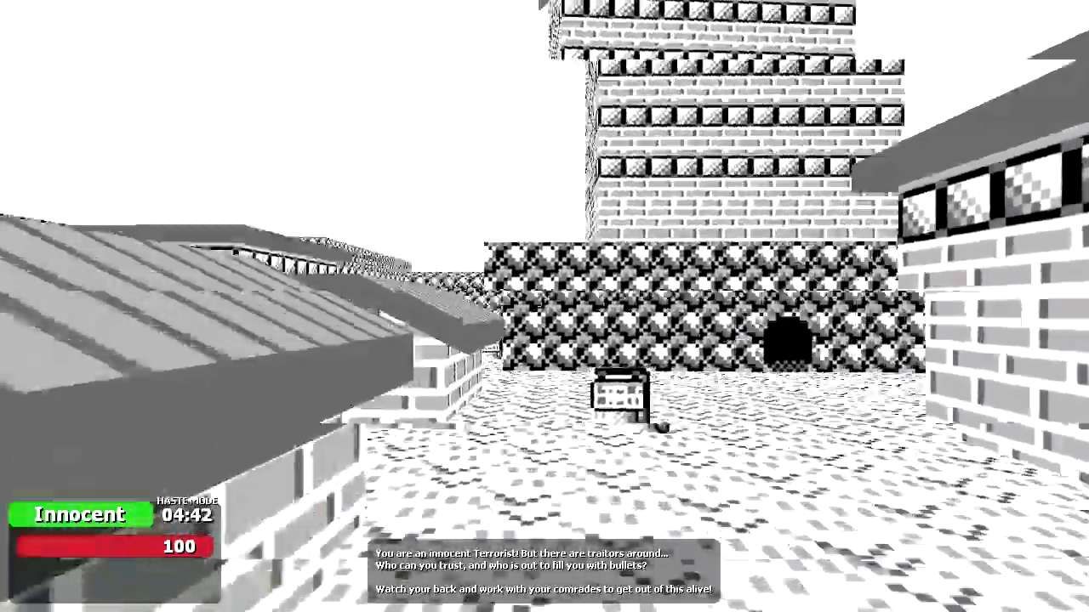
{"action": "mouse_move", "coordinate": [544, 307]}
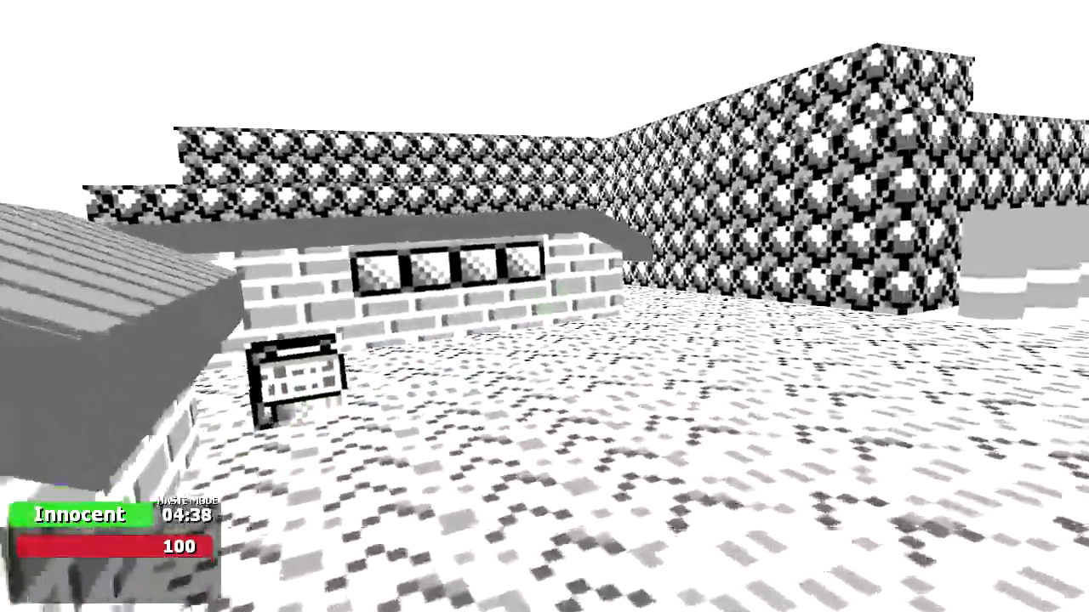
{"action": "mouse_move", "coordinate": [544, 306]}
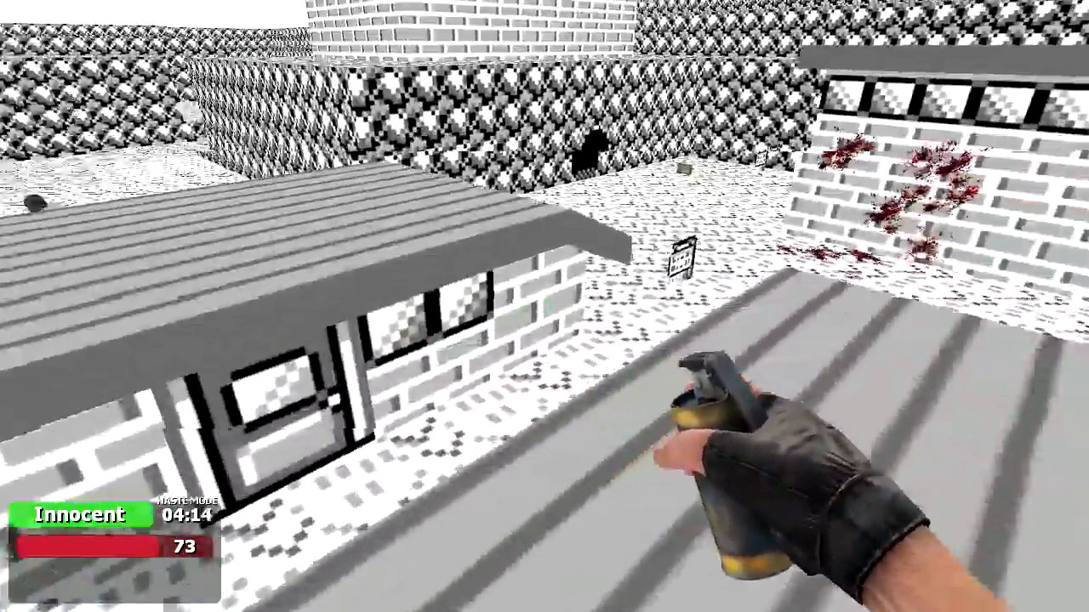
{"action": "mouse_move", "coordinate": [544, 306]}
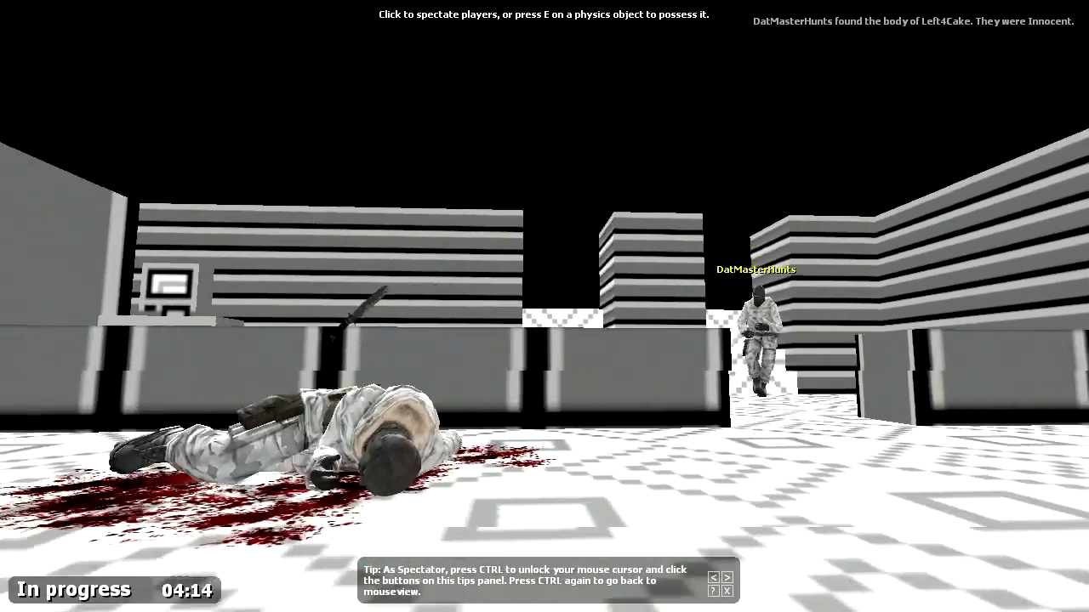
{"action": "mouse_move", "coordinate": [545, 307]}
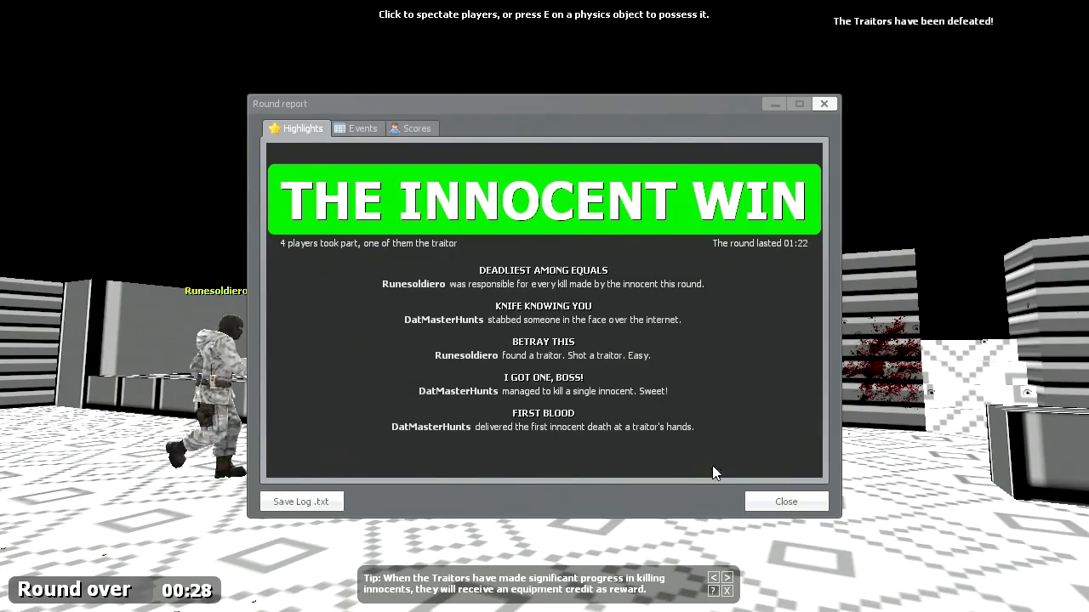
{"action": "left_click", "coordinate": [785, 501]}
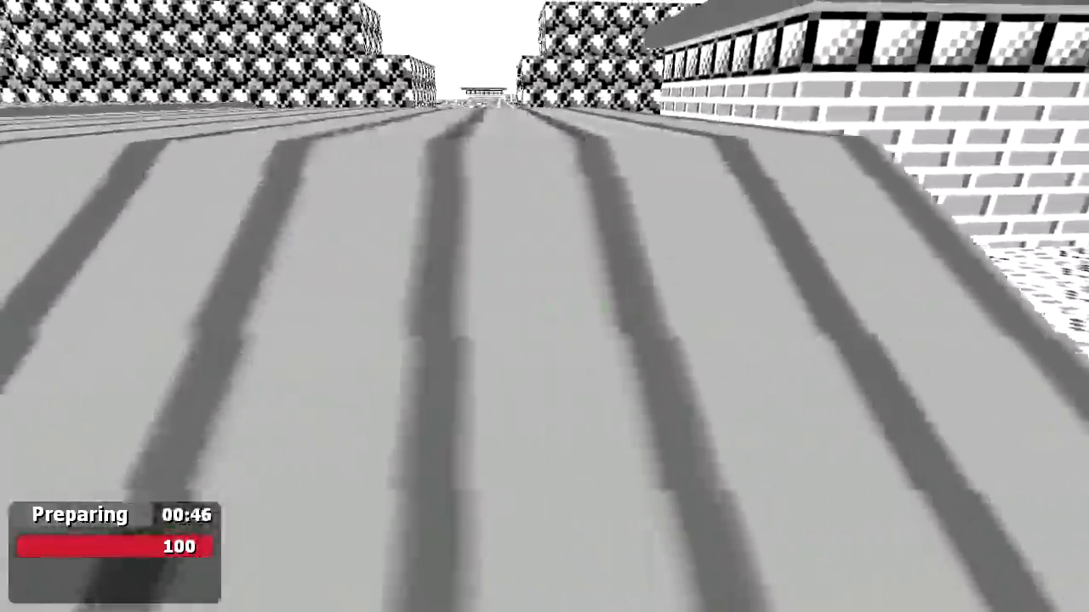
{"action": "mouse_move", "coordinate": [545, 306]}
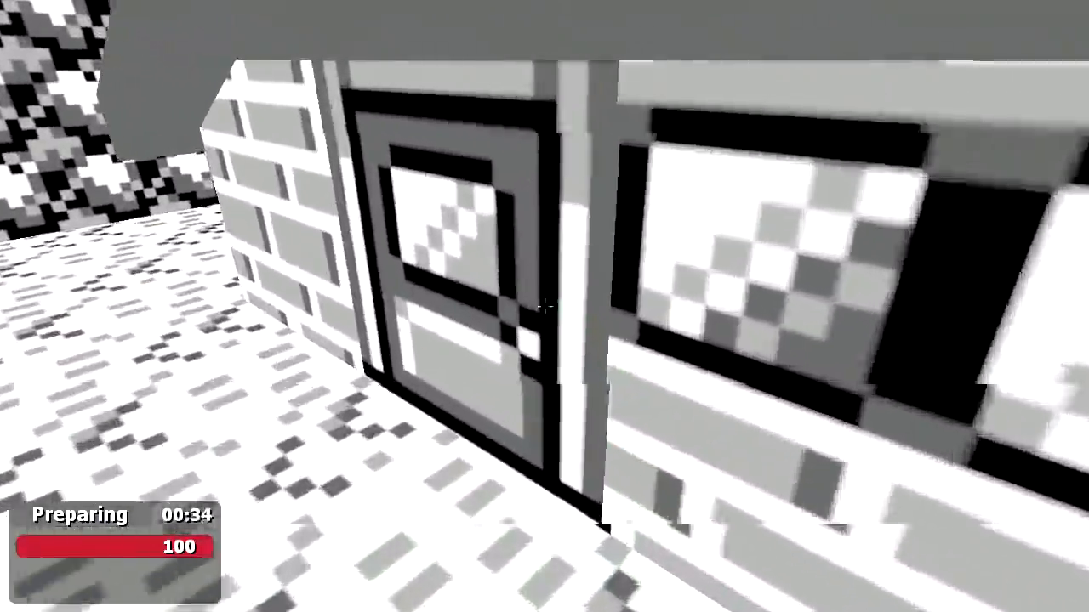
{"action": "mouse_move", "coordinate": [545, 306]}
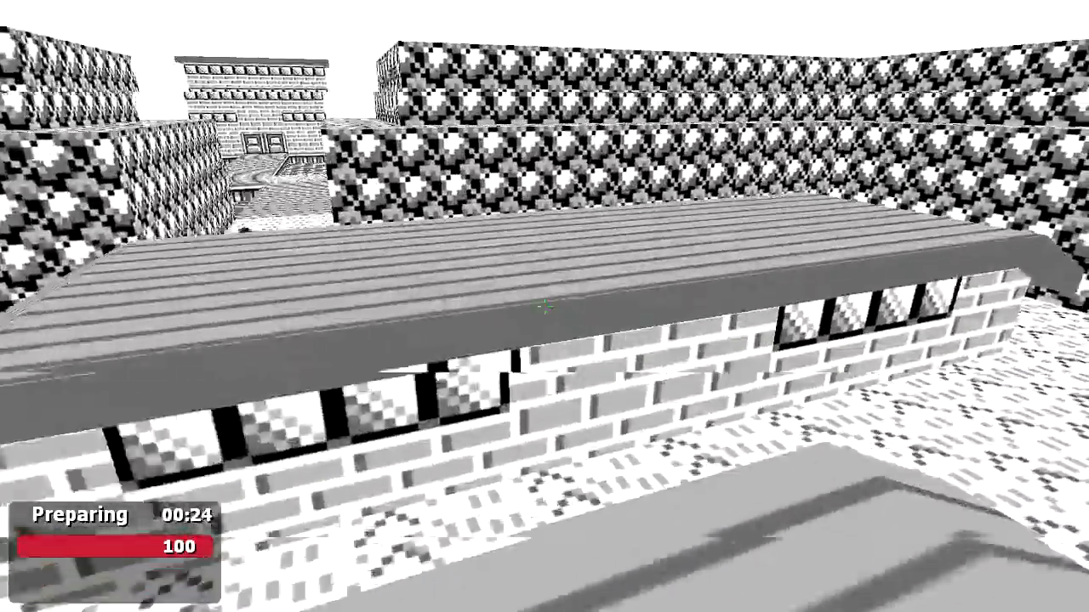
{"action": "mouse_move", "coordinate": [544, 307]}
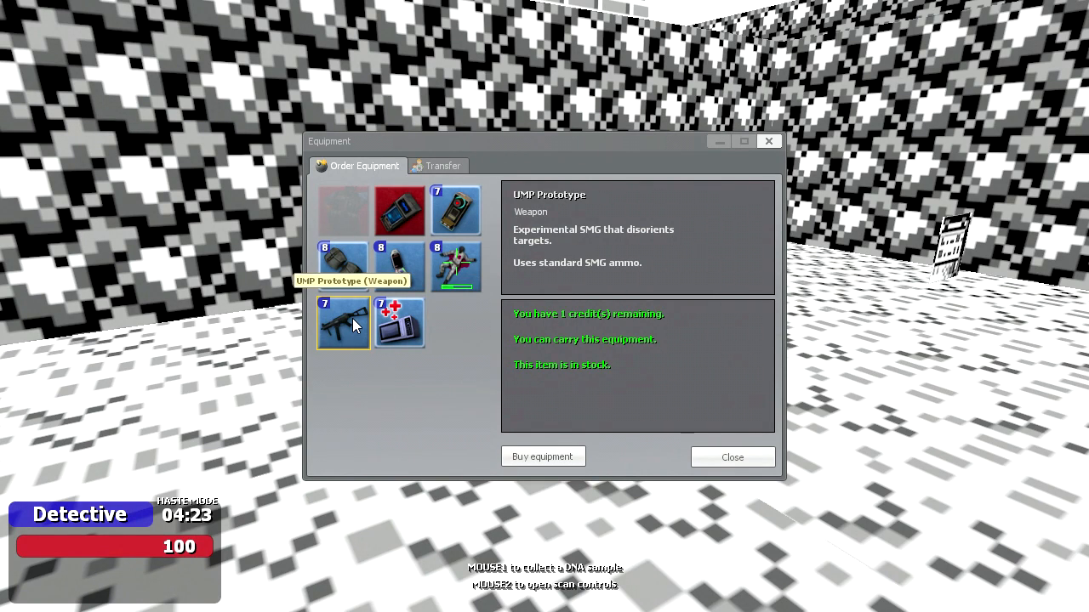
Step: Browse the Visualizer, Teleporter and Radar in the detective Equipment menu
{"action": "left_click", "coordinate": [400, 266]}
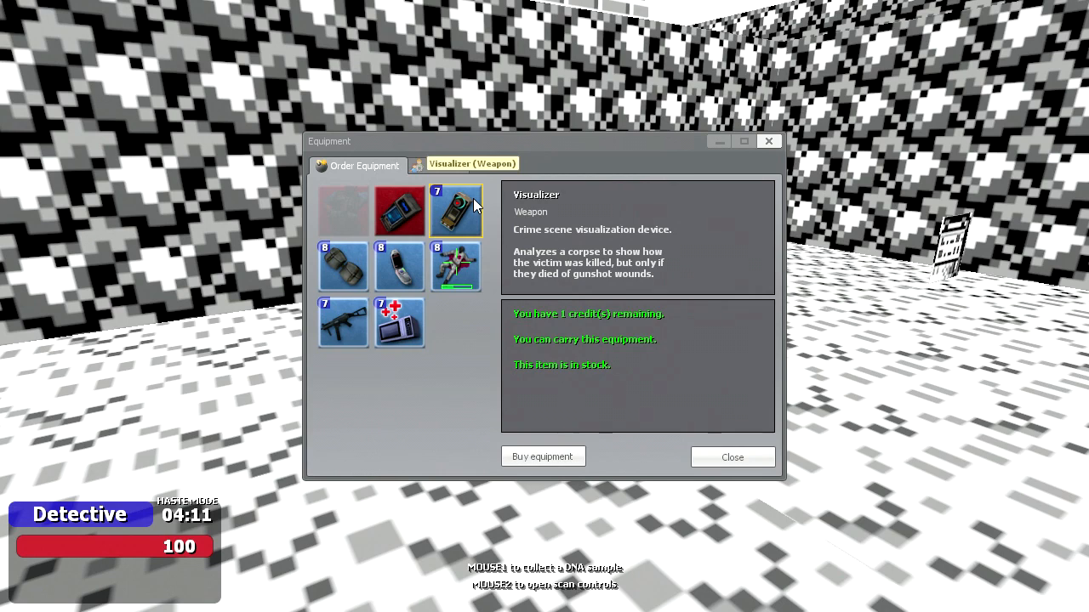
{"action": "mouse_move", "coordinate": [399, 266]}
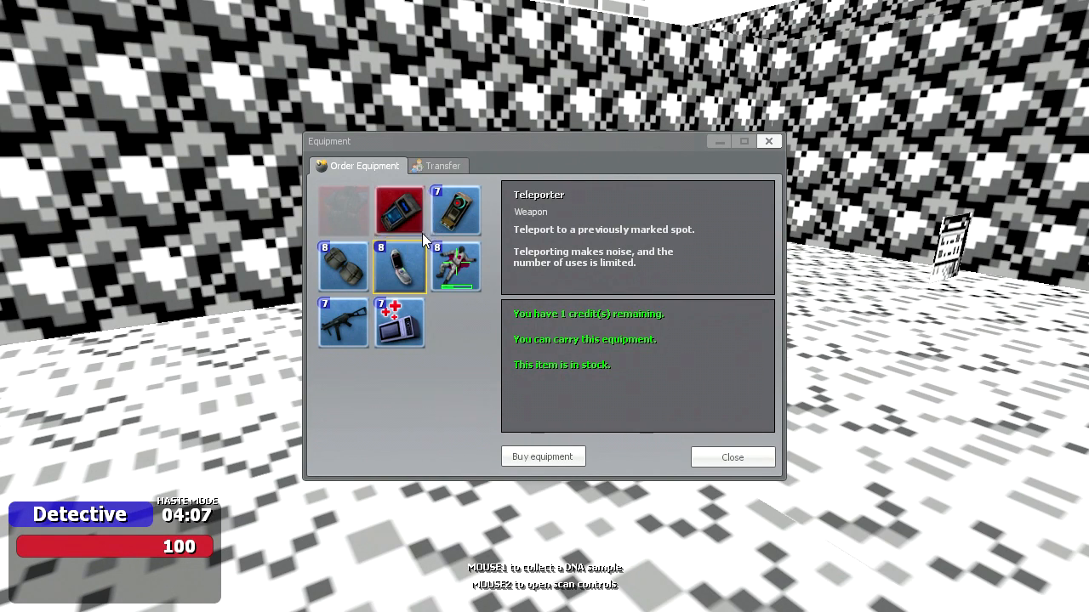
{"action": "mouse_move", "coordinate": [399, 268]}
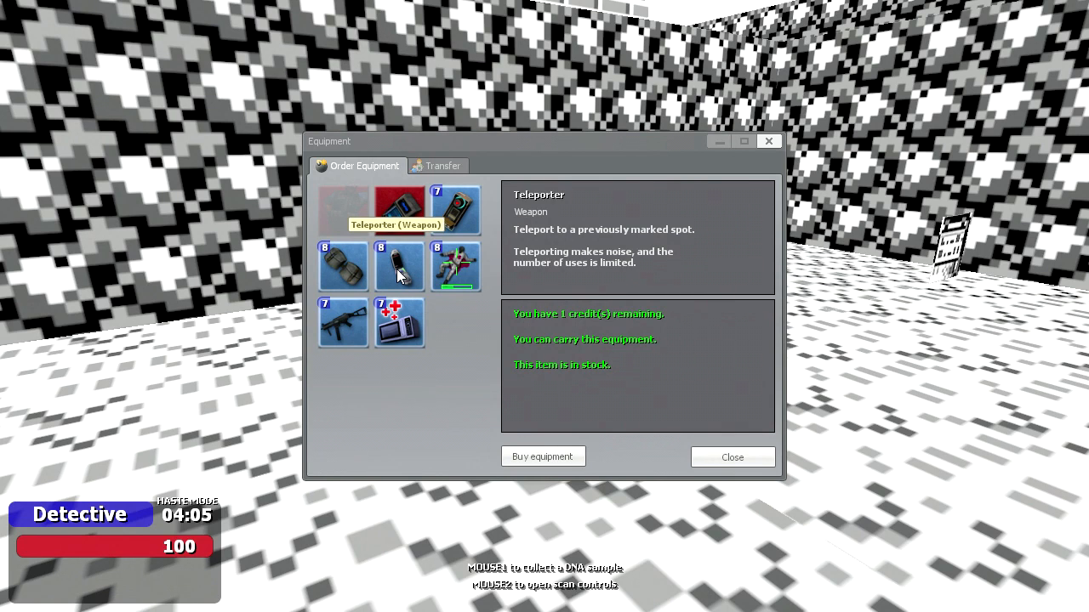
{"action": "mouse_move", "coordinate": [399, 210]}
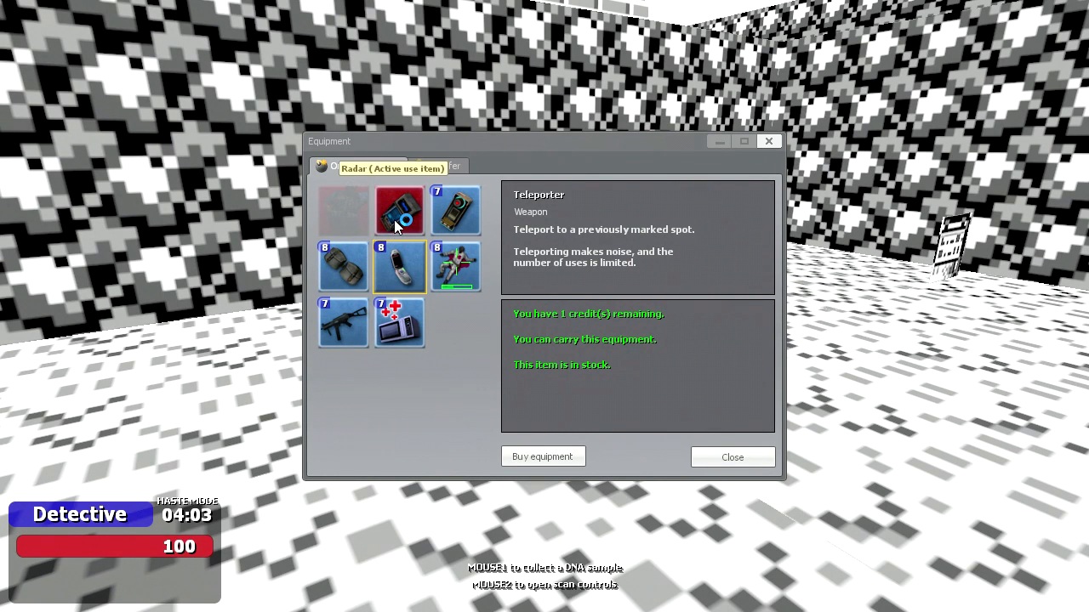
{"action": "left_click", "coordinate": [399, 210]}
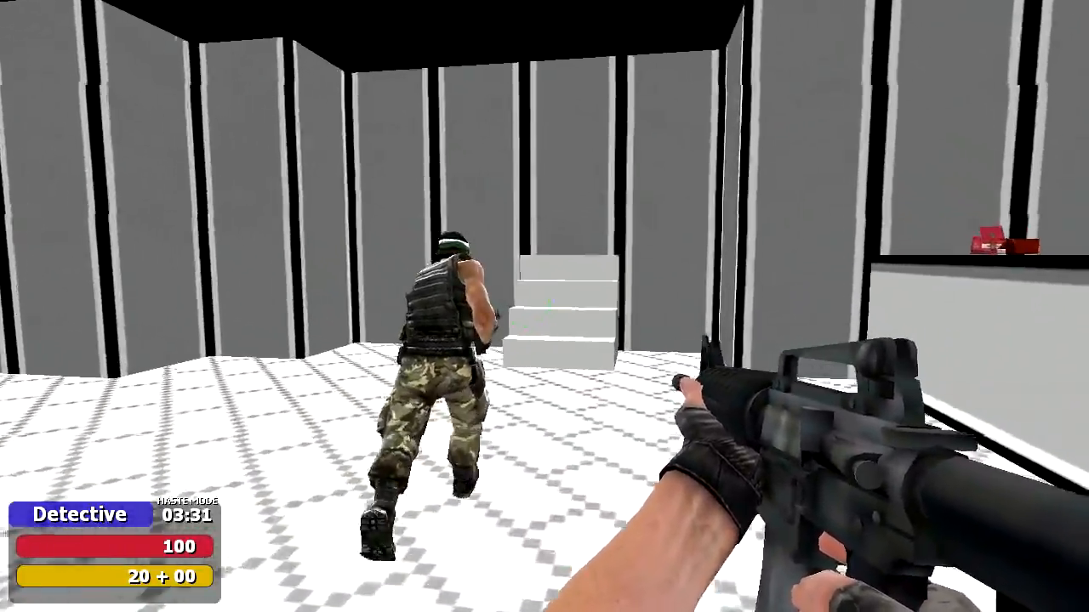
{"action": "mouse_move", "coordinate": [545, 306]}
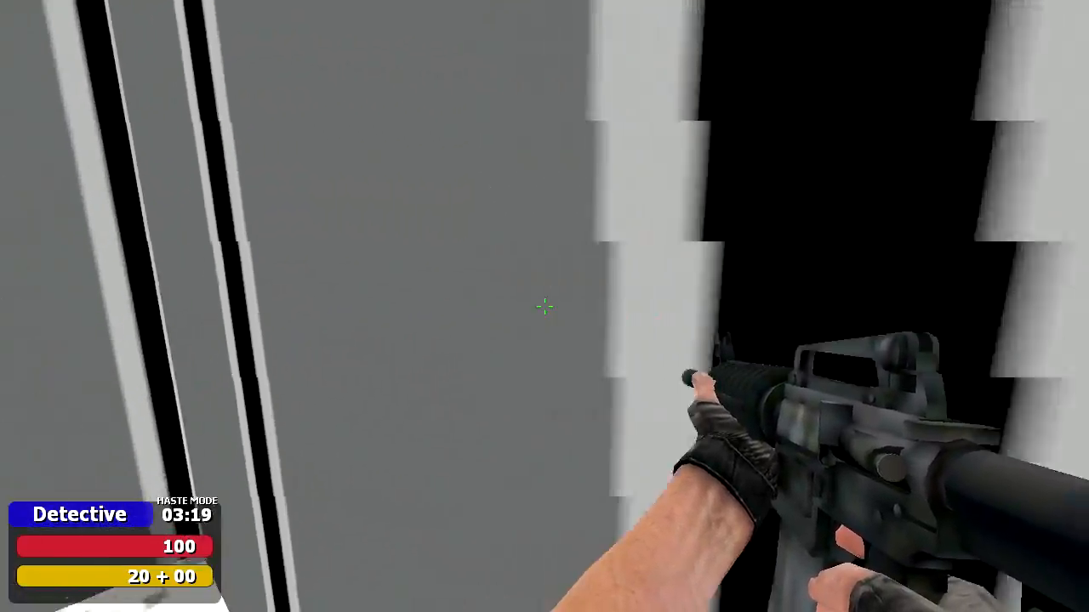
{"action": "mouse_move", "coordinate": [544, 306]}
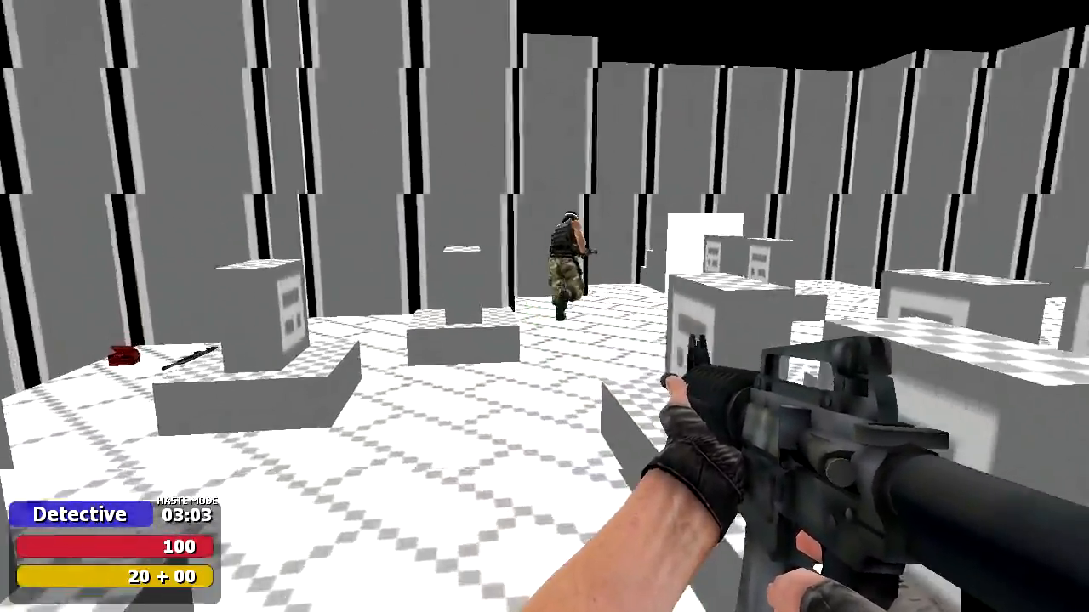
{"action": "mouse_move", "coordinate": [544, 306]}
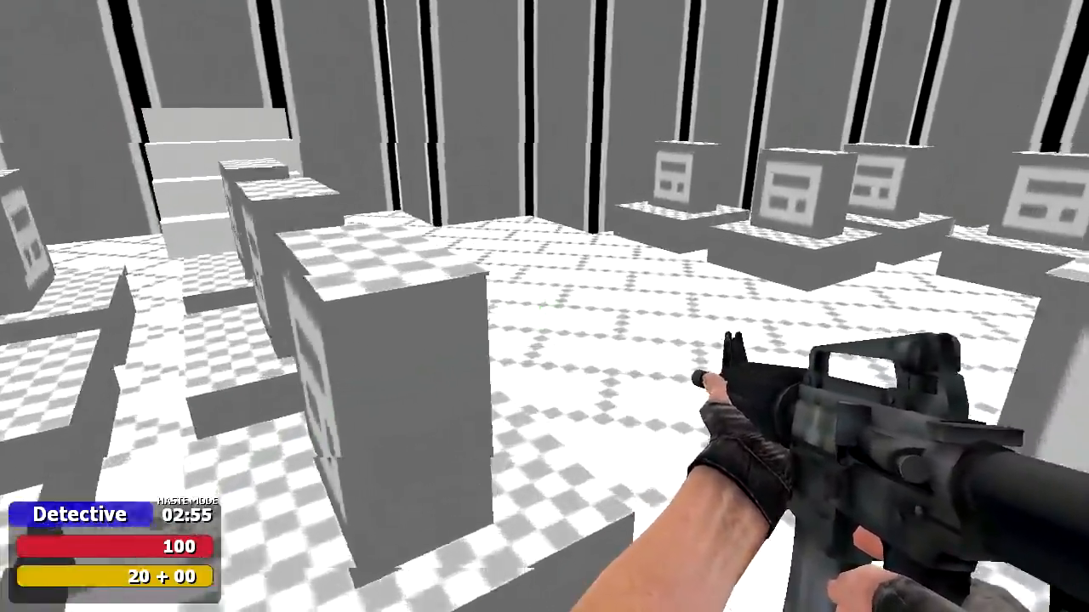
{"action": "mouse_move", "coordinate": [544, 307]}
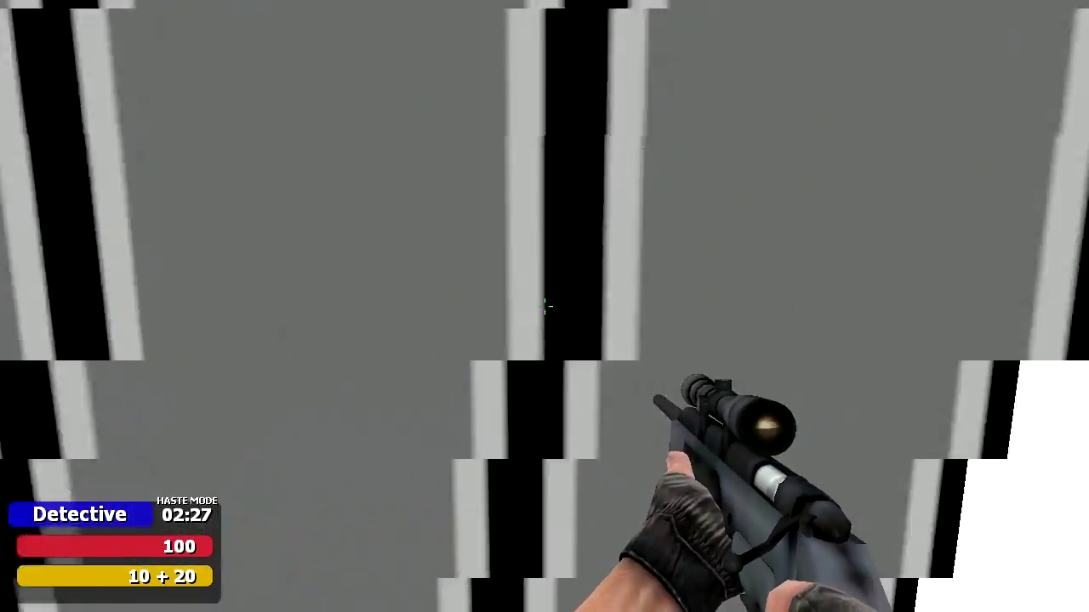
{"action": "mouse_move", "coordinate": [544, 306]}
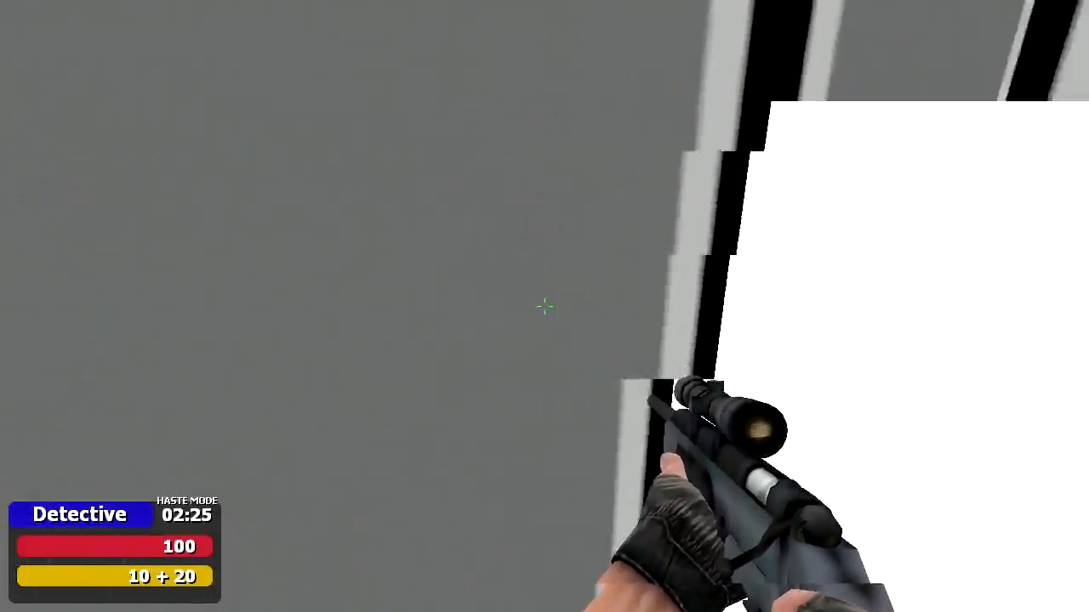
{"action": "mouse_move", "coordinate": [544, 306]}
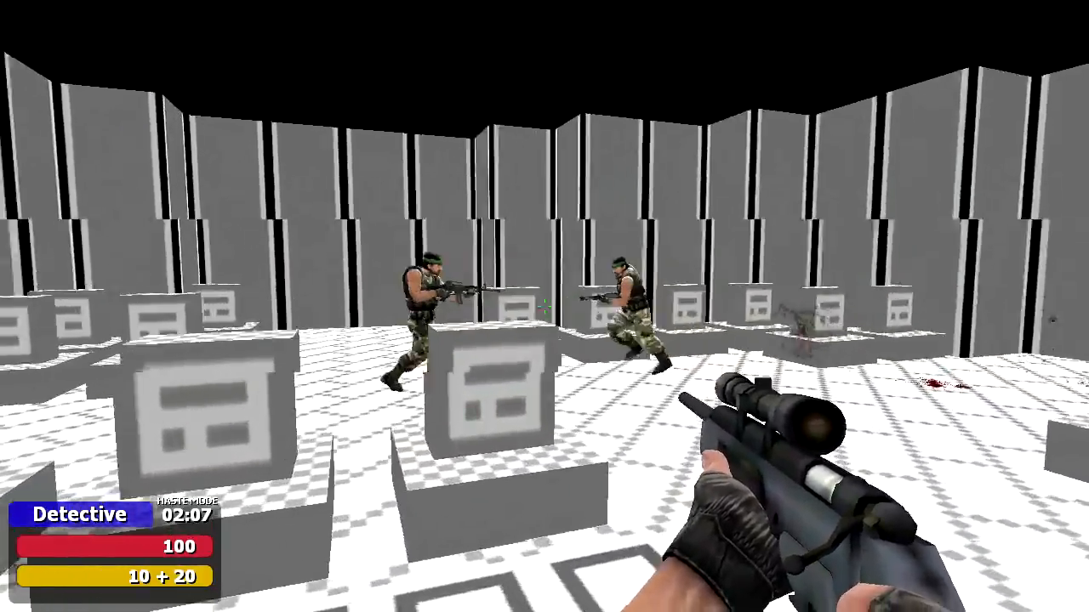
Step: Fire the scoped rifle at the armed players among the pedestals until traitors are defeated
{"action": "left_click", "coordinate": [544, 306]}
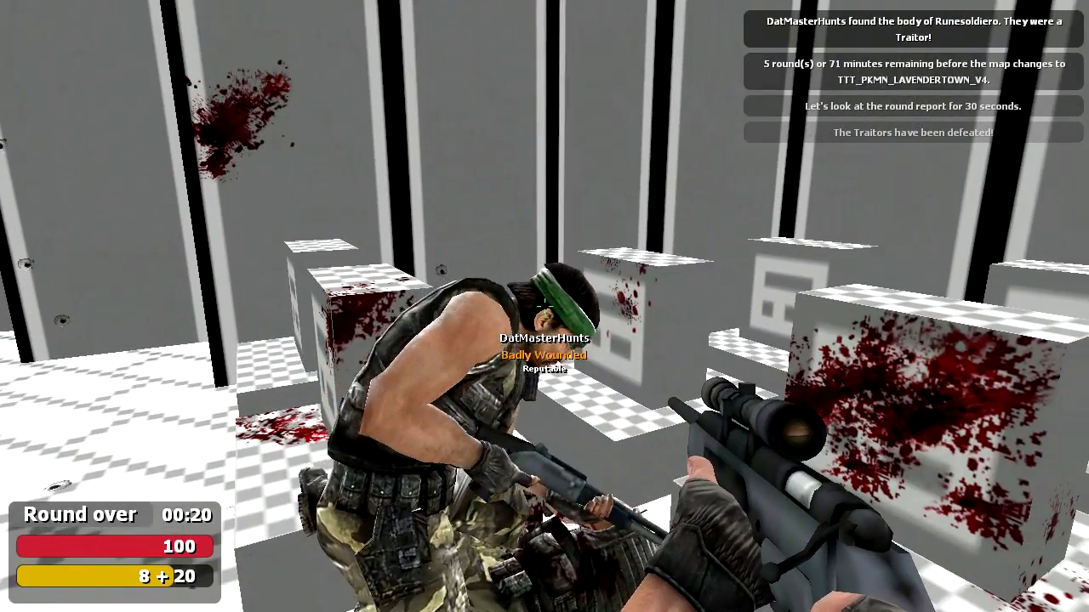
{"action": "mouse_move", "coordinate": [544, 306]}
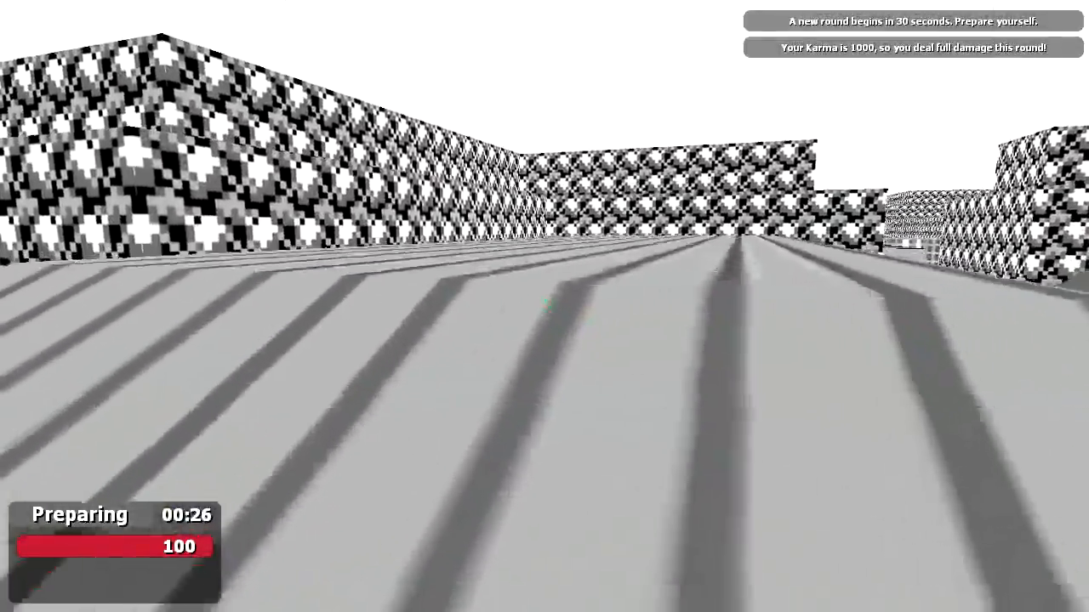
{"action": "mouse_move", "coordinate": [545, 307]}
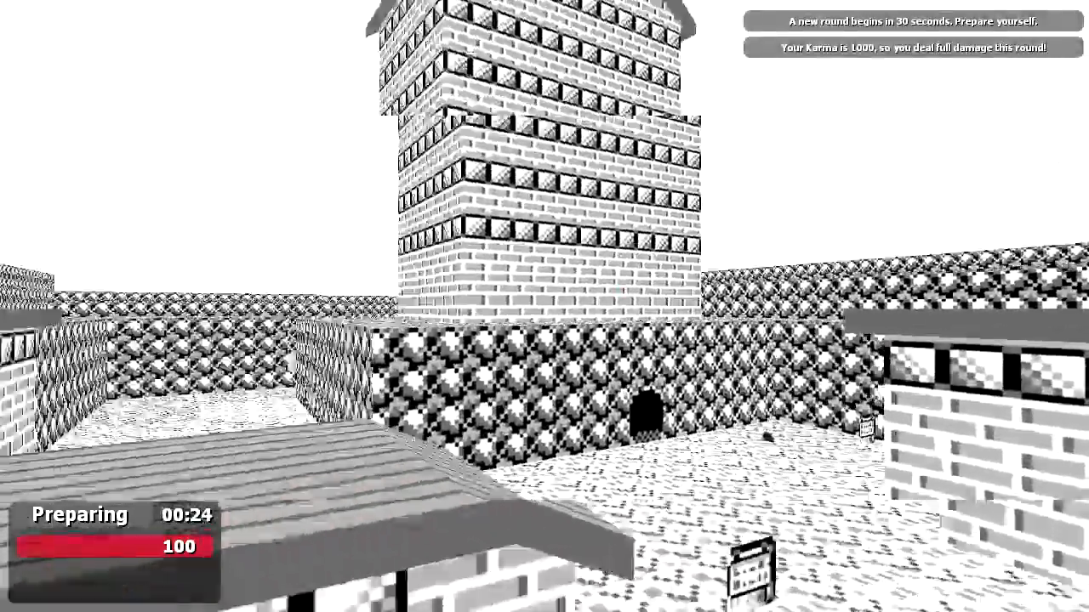
{"action": "mouse_move", "coordinate": [544, 306]}
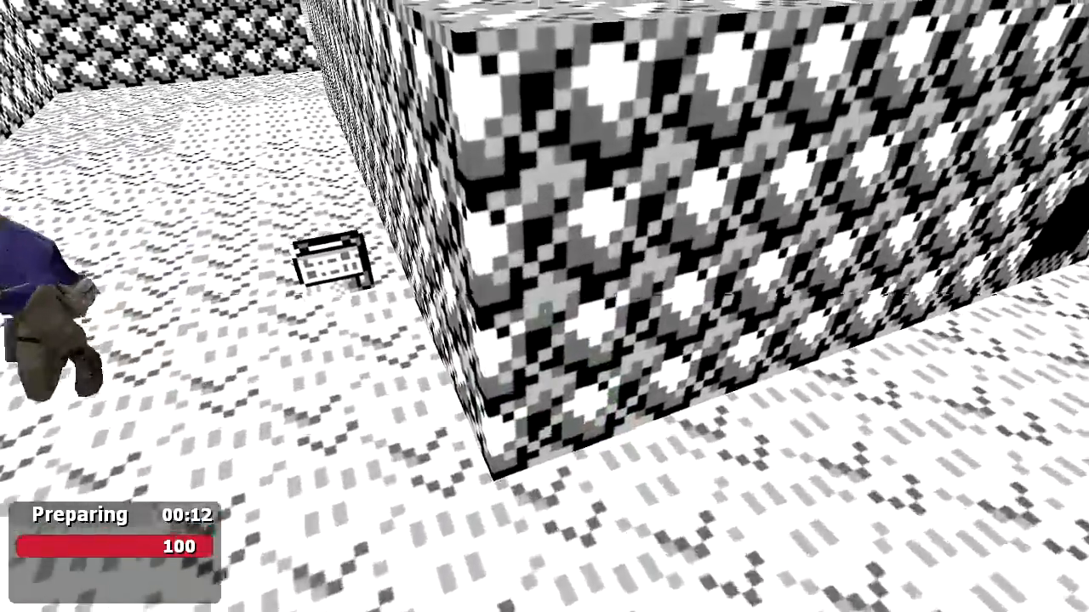
{"action": "mouse_move", "coordinate": [544, 306]}
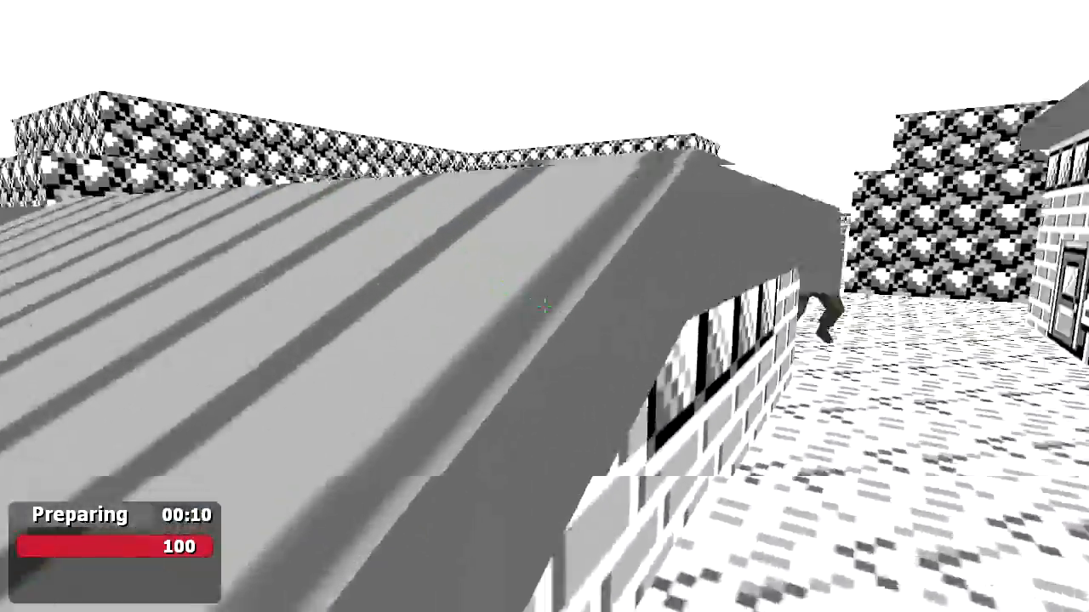